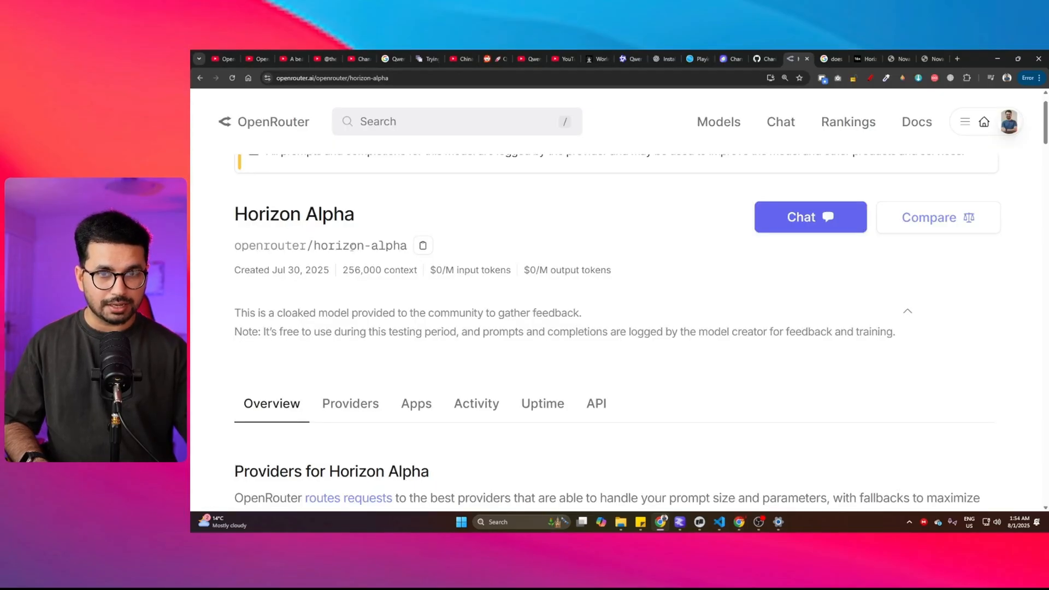
Highlight Horizon Alpha's 256,000 context details, then scroll through the Nova Automations landing page sections.
{"action": "left_click_drag", "start_coordinate": [342, 270], "coordinate": [401, 270]}
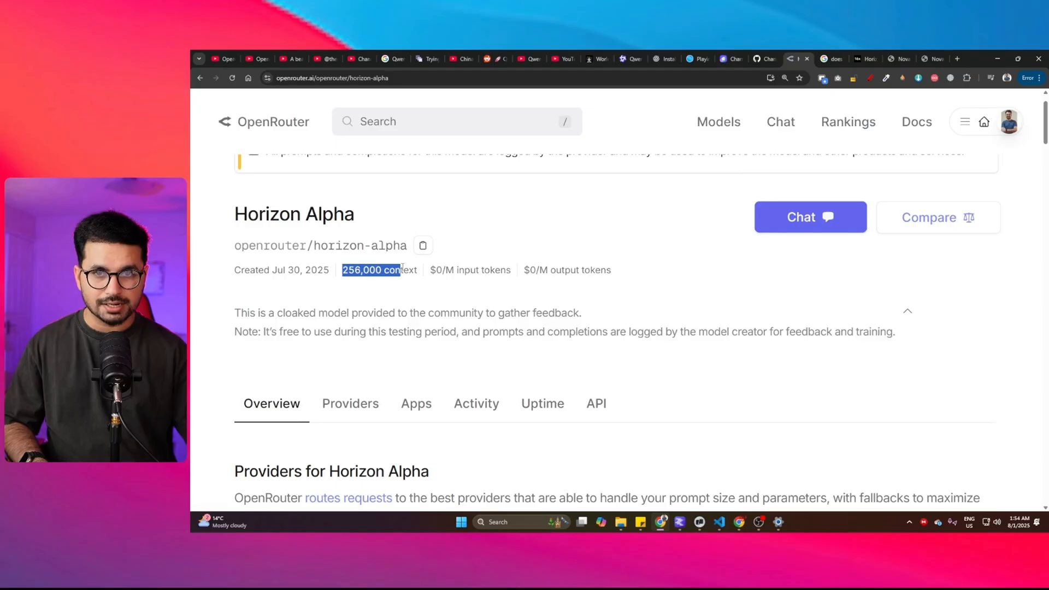
{"action": "left_click", "coordinate": [428, 299]}
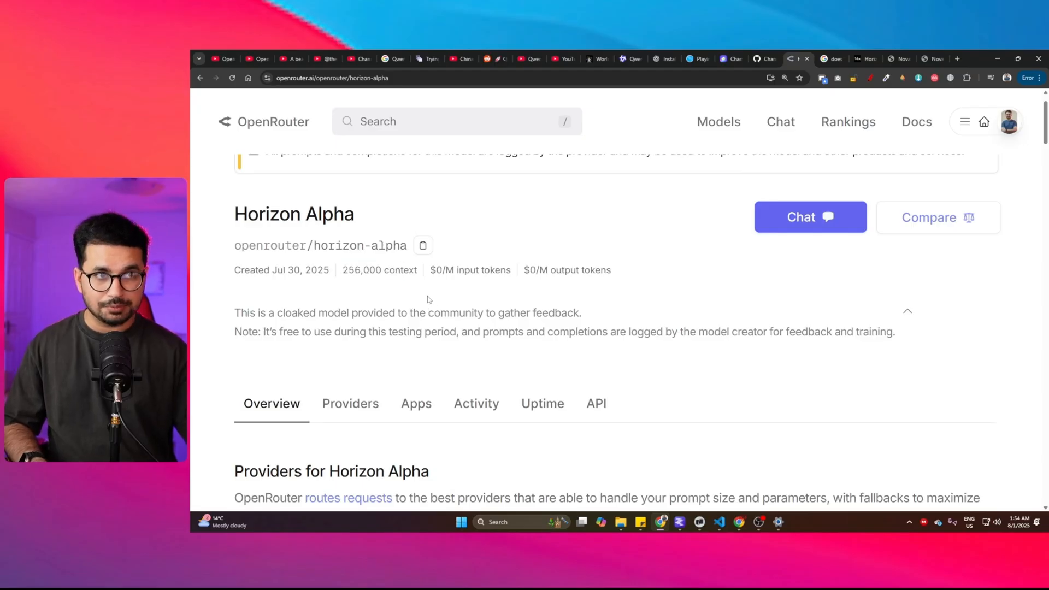
{"action": "left_click_drag", "start_coordinate": [430, 270], "coordinate": [611, 270]}
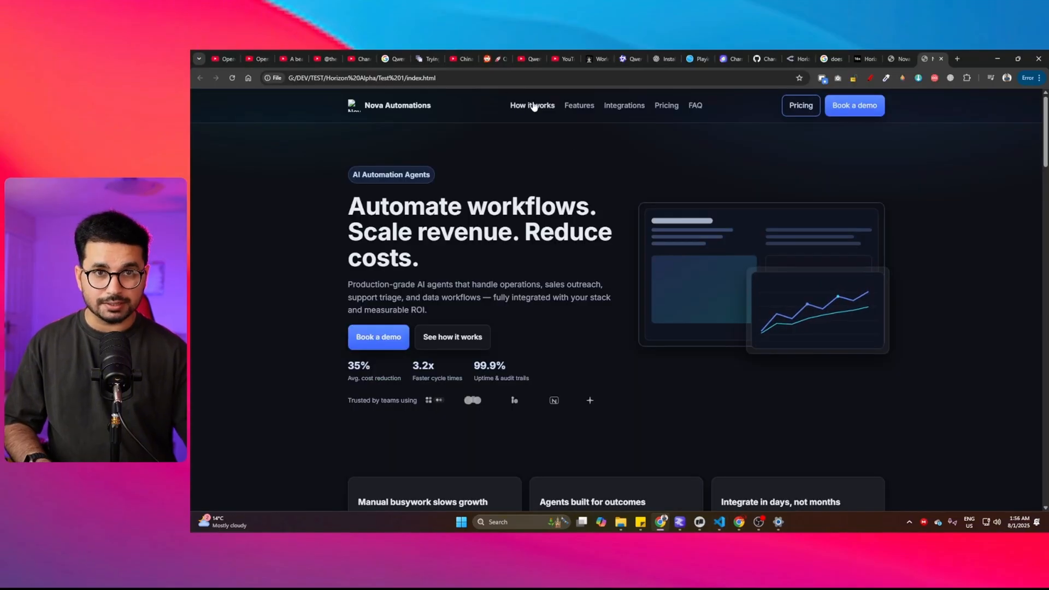
{"action": "scroll", "scroll_direction": "down", "scroll_amount": 3}
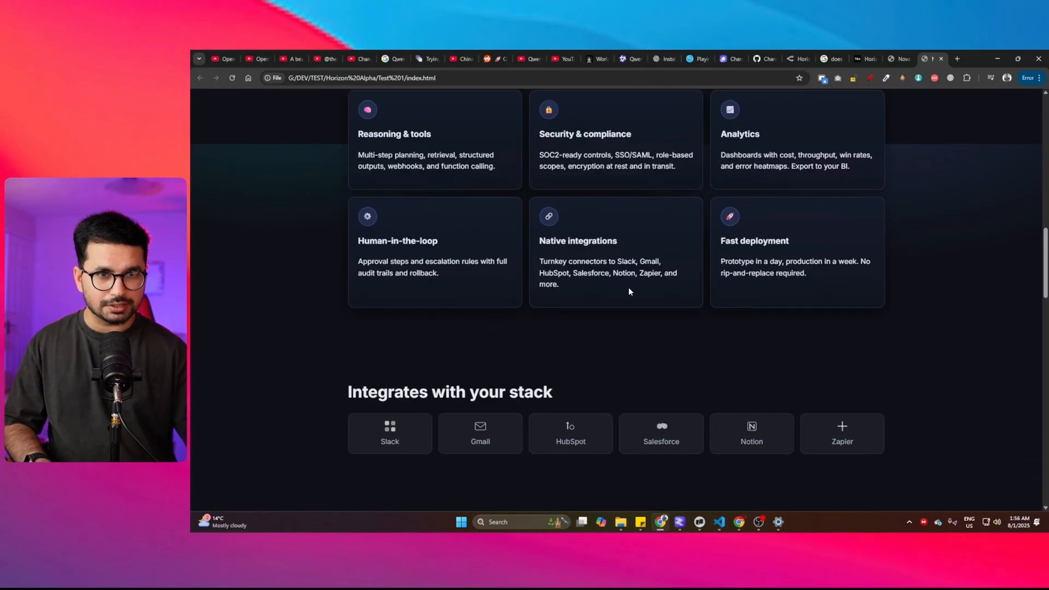
{"action": "scroll", "scroll_direction": "down", "scroll_amount": 3}
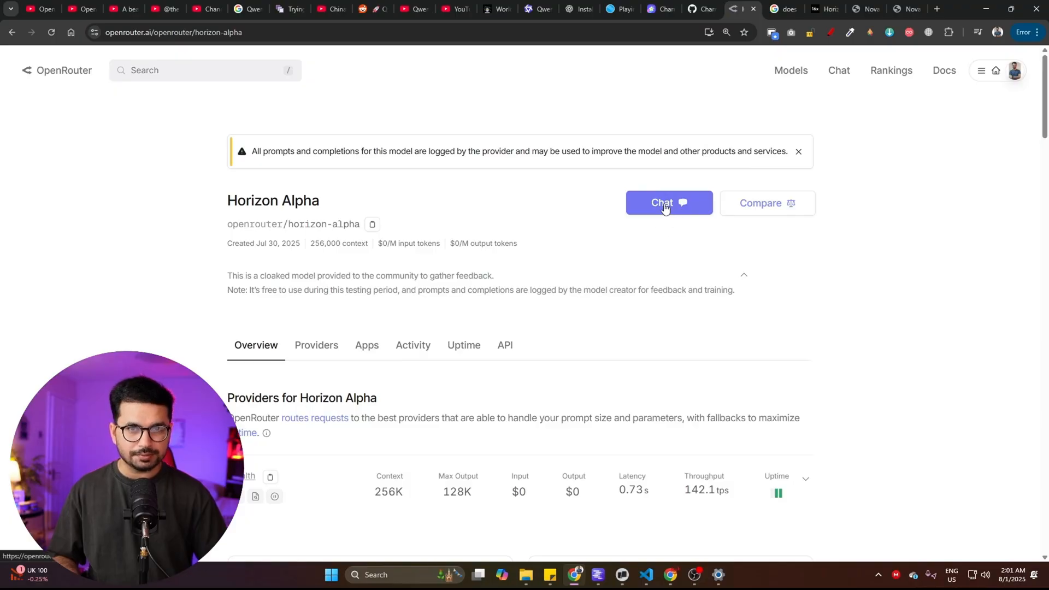
{"action": "mouse_move", "coordinate": [414, 236]}
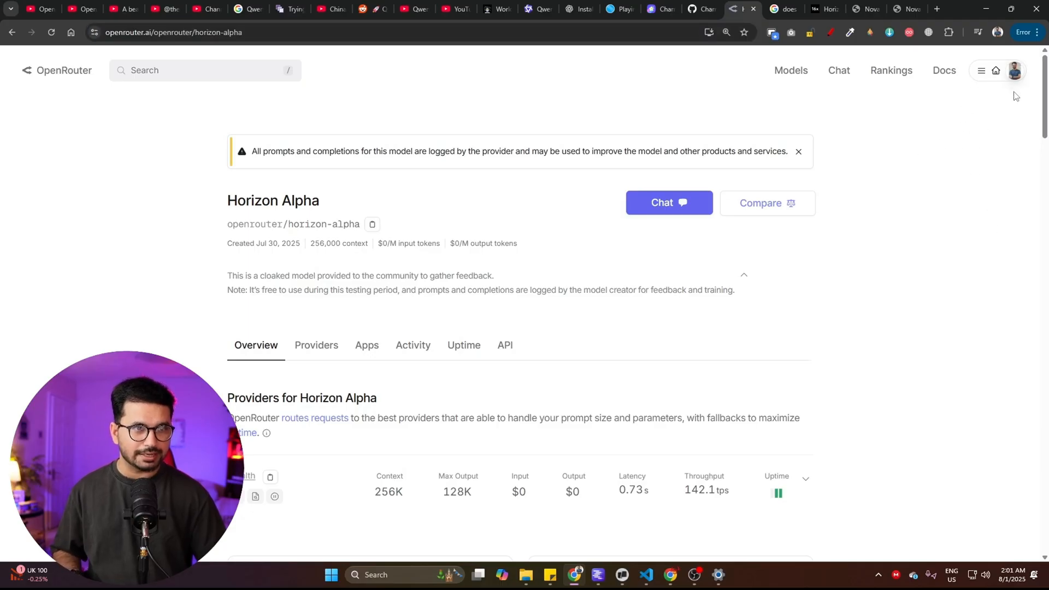
Go to the OpenRouter API Keys page from the account avatar menu.
{"action": "left_click", "coordinate": [1014, 70]}
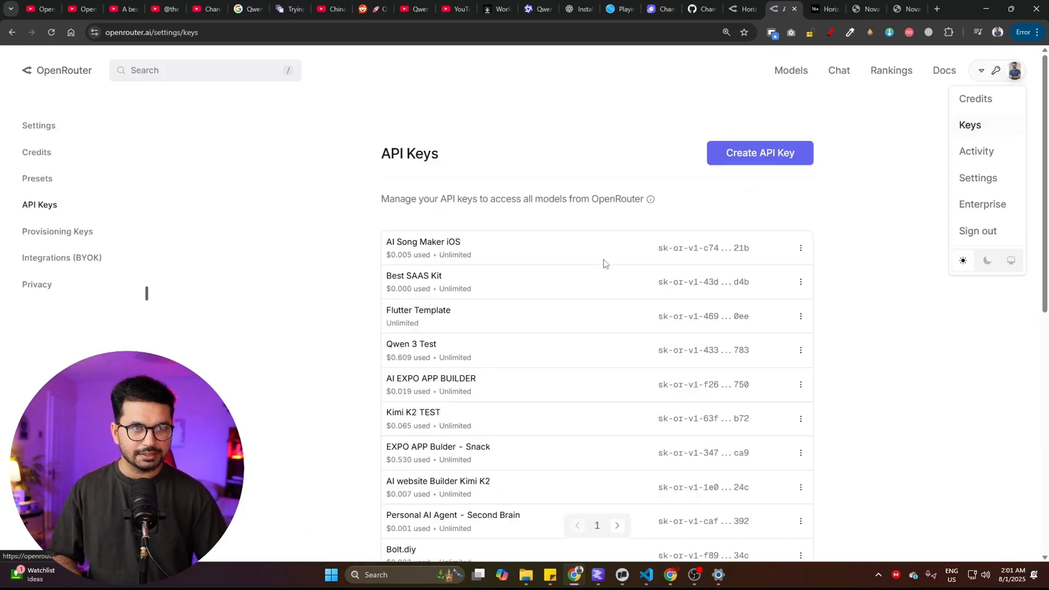
{"action": "left_click", "coordinate": [761, 153]}
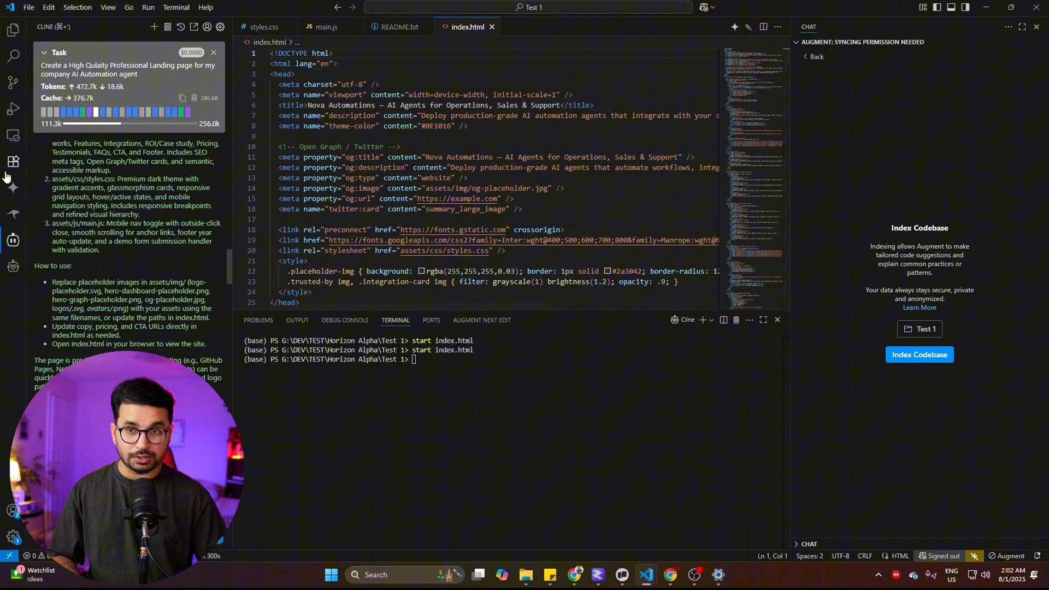
Set Cline's API provider to OpenRouter with the openrouter/horizon-alpha model.
{"action": "left_click", "coordinate": [13, 162]}
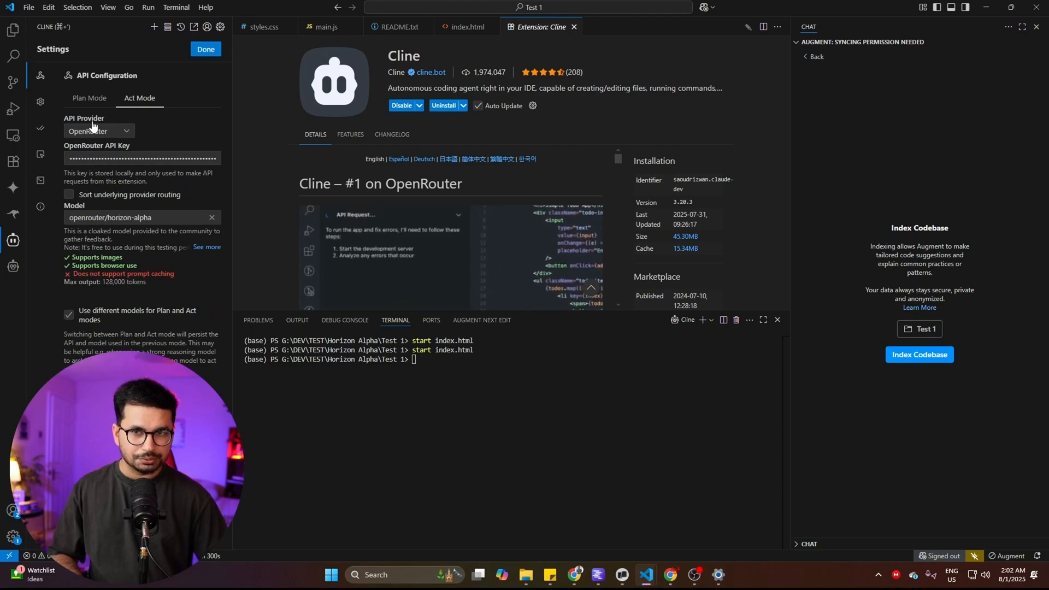
{"action": "left_click", "coordinate": [98, 131]}
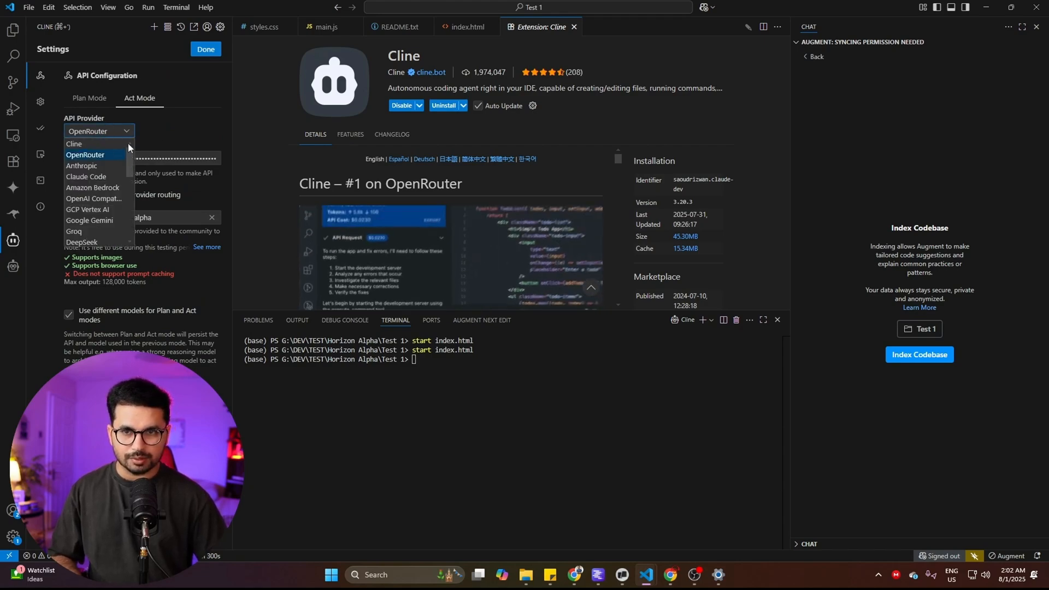
{"action": "left_click", "coordinate": [94, 155]}
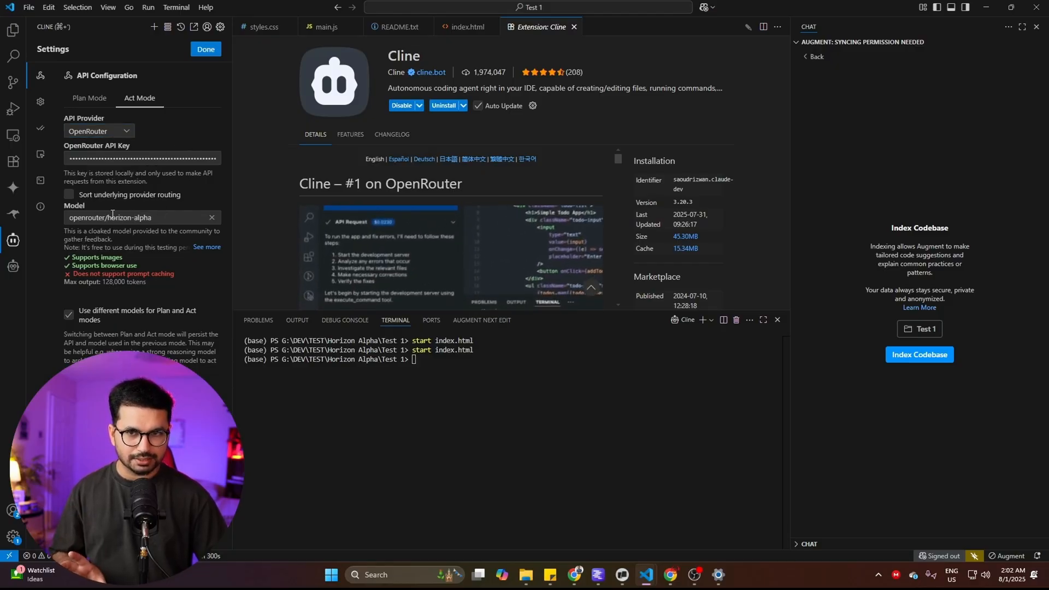
{"action": "left_click", "coordinate": [136, 217]}
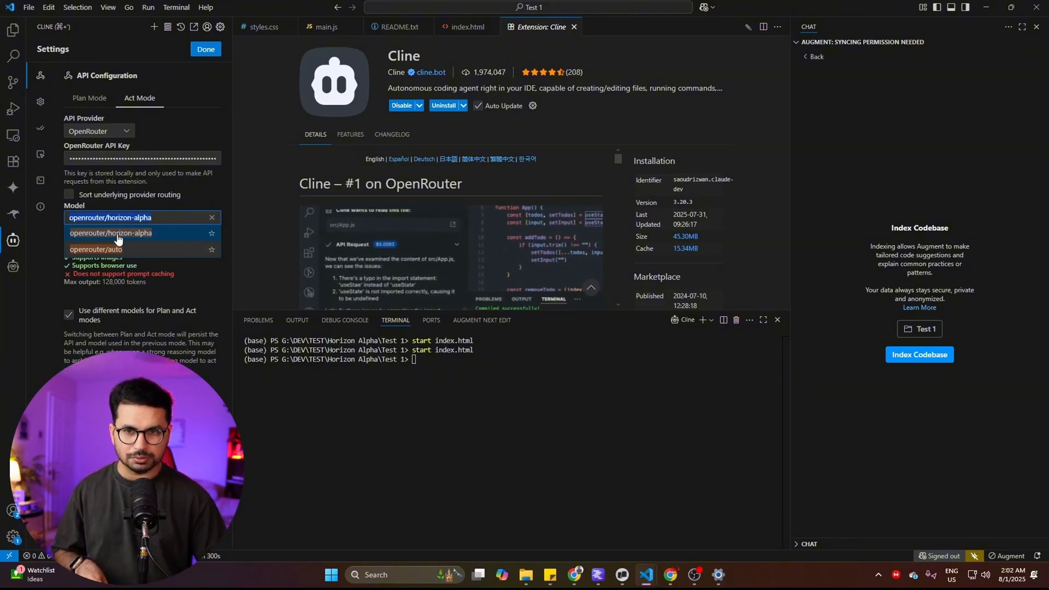
{"action": "left_click", "coordinate": [110, 233]}
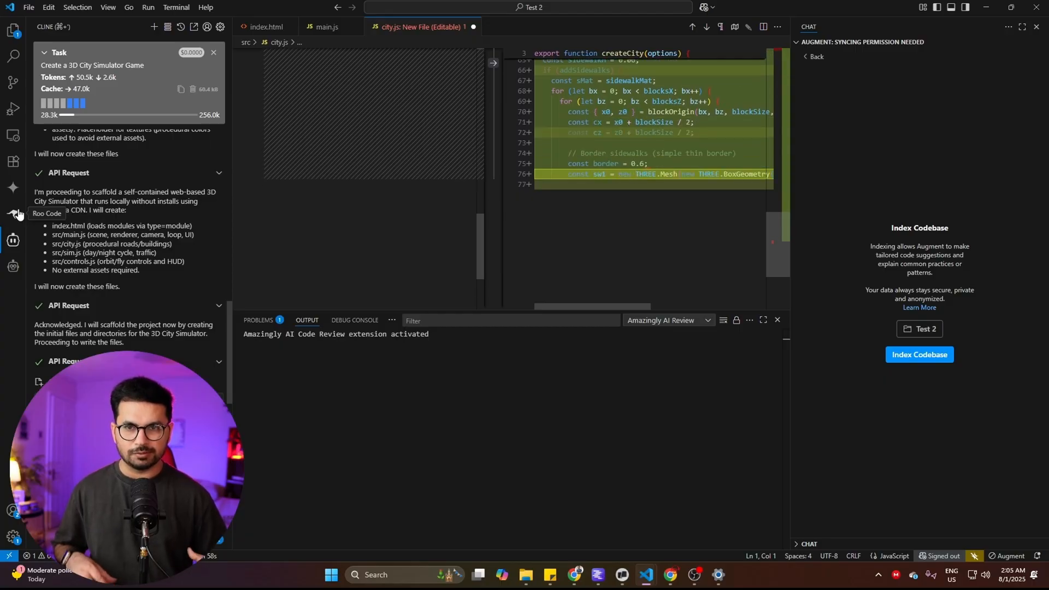
Scroll through Cline's 3D City Simulator output and read the Task Completed summary.
{"action": "scroll", "scroll_direction": "down", "scroll_amount": 3}
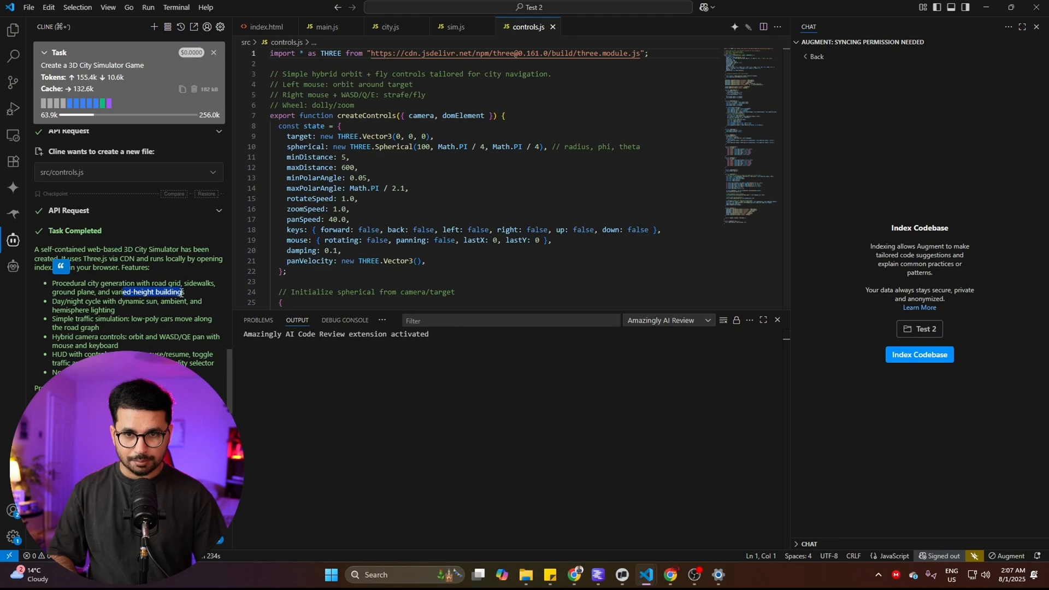
{"action": "scroll", "scroll_direction": "down", "scroll_amount": 3}
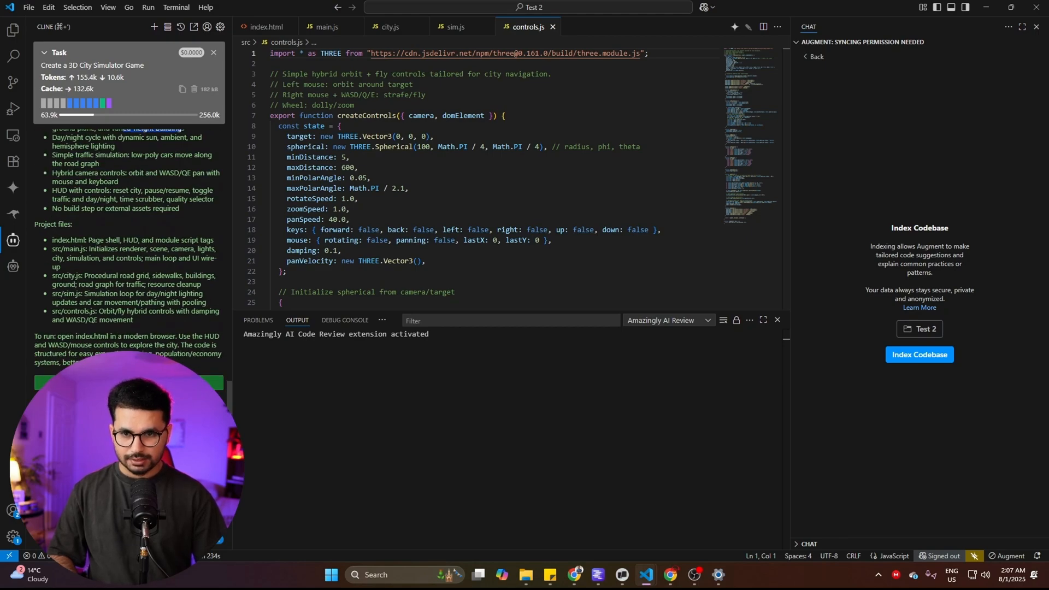
{"action": "left_click", "coordinate": [395, 320]}
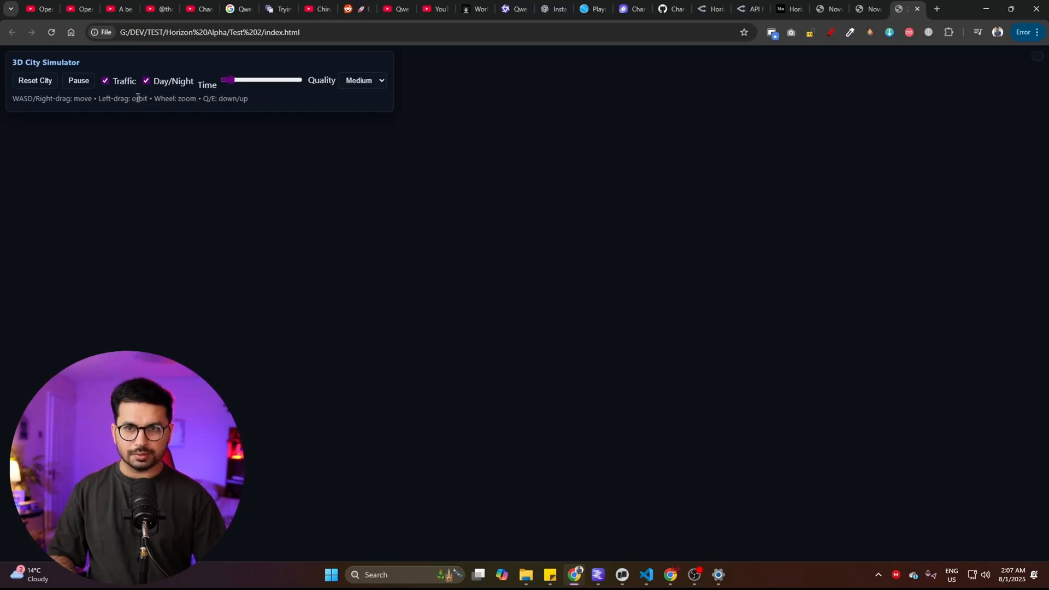
Move the simulator's Time slider later in the day over the empty scene.
{"action": "left_click_drag", "start_coordinate": [230, 80], "coordinate": [281, 80]}
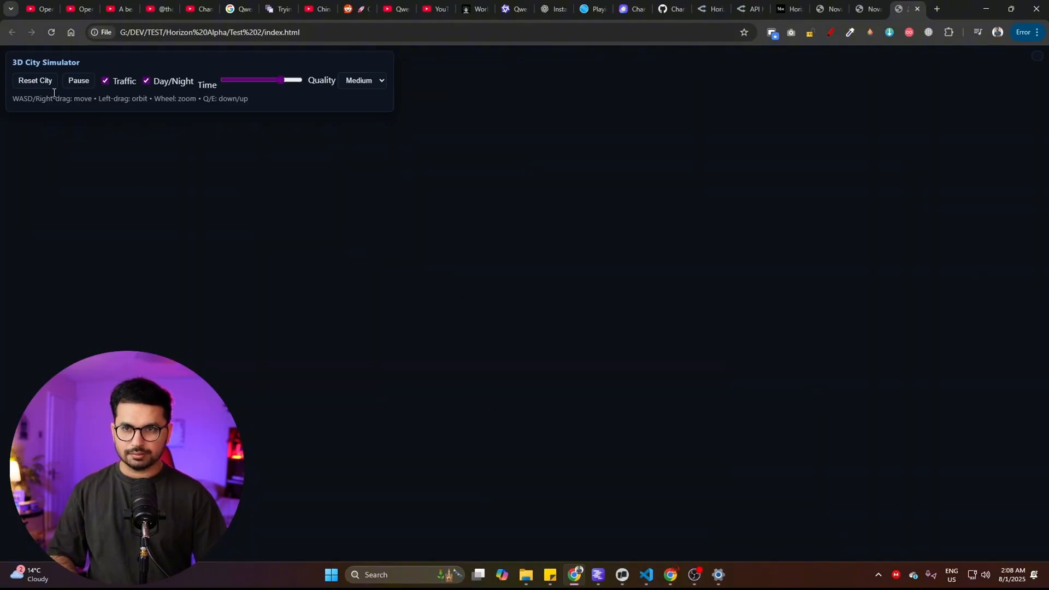
{"action": "mouse_move", "coordinate": [556, 326]}
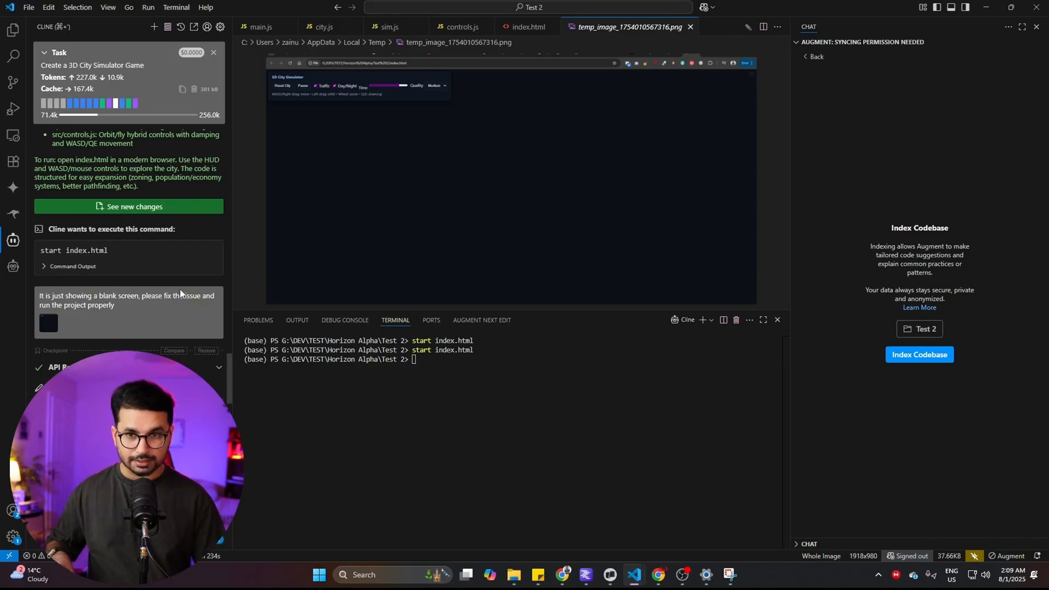
{"action": "mouse_move", "coordinate": [394, 124]}
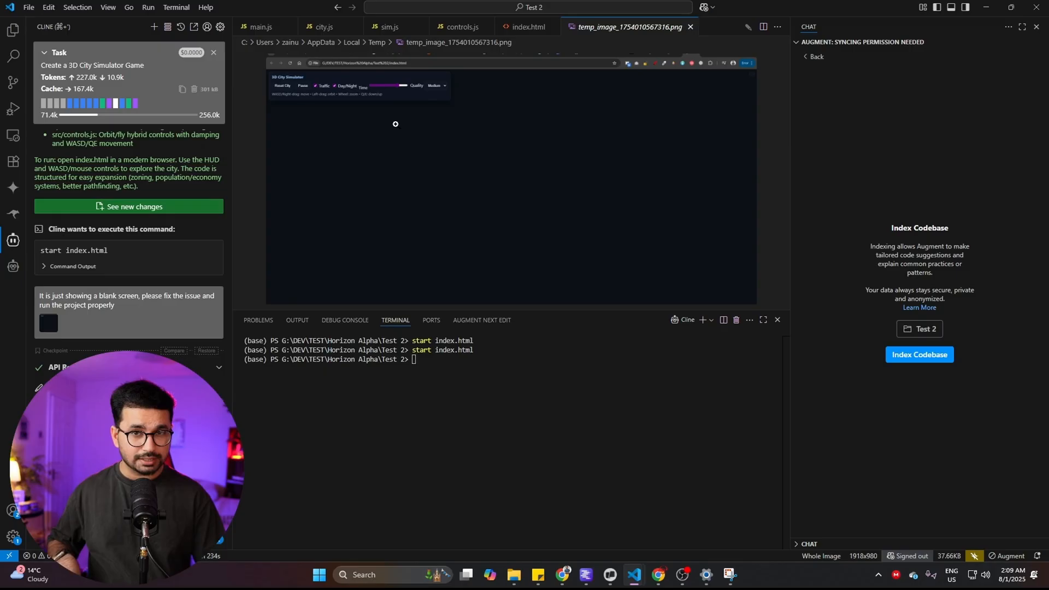
{"action": "mouse_move", "coordinate": [184, 295]}
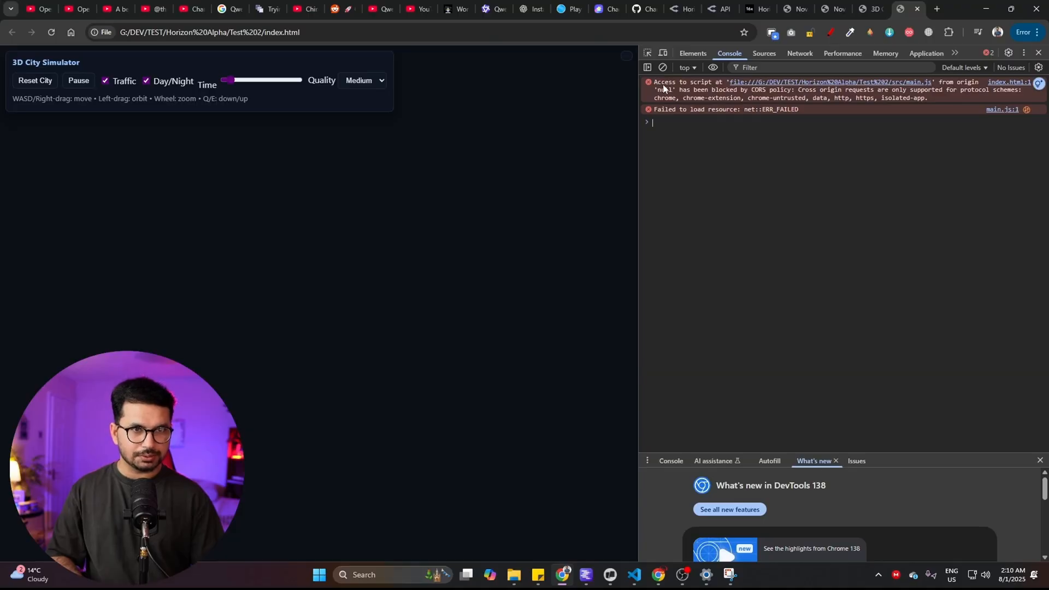
Select the CORS 'Access to script … blocked' error text in the console for copying.
{"action": "left_click_drag", "start_coordinate": [660, 82], "coordinate": [724, 82]}
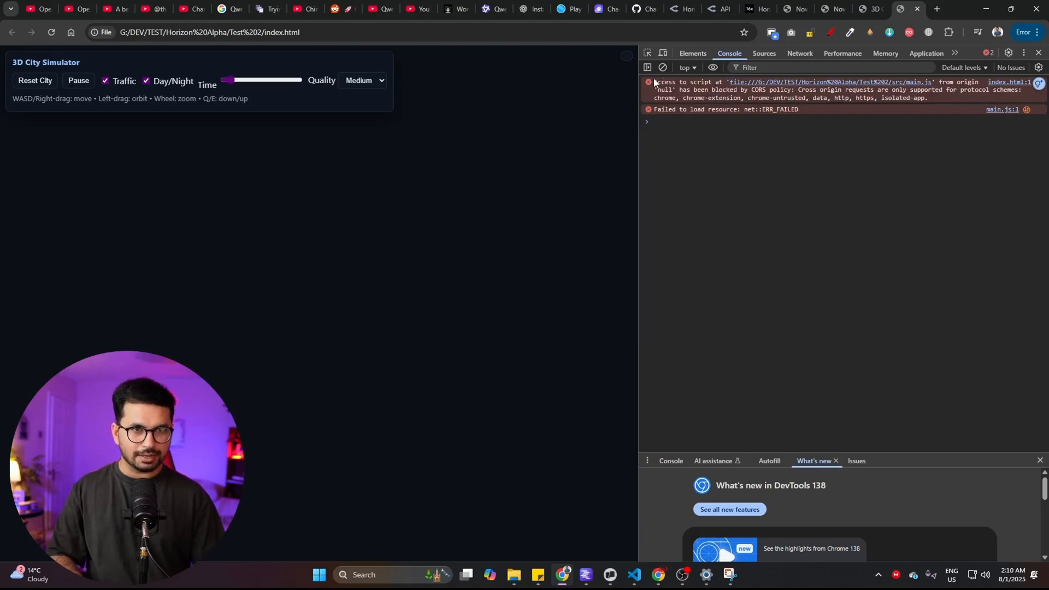
{"action": "left_click_drag", "start_coordinate": [654, 82], "coordinate": [798, 109]}
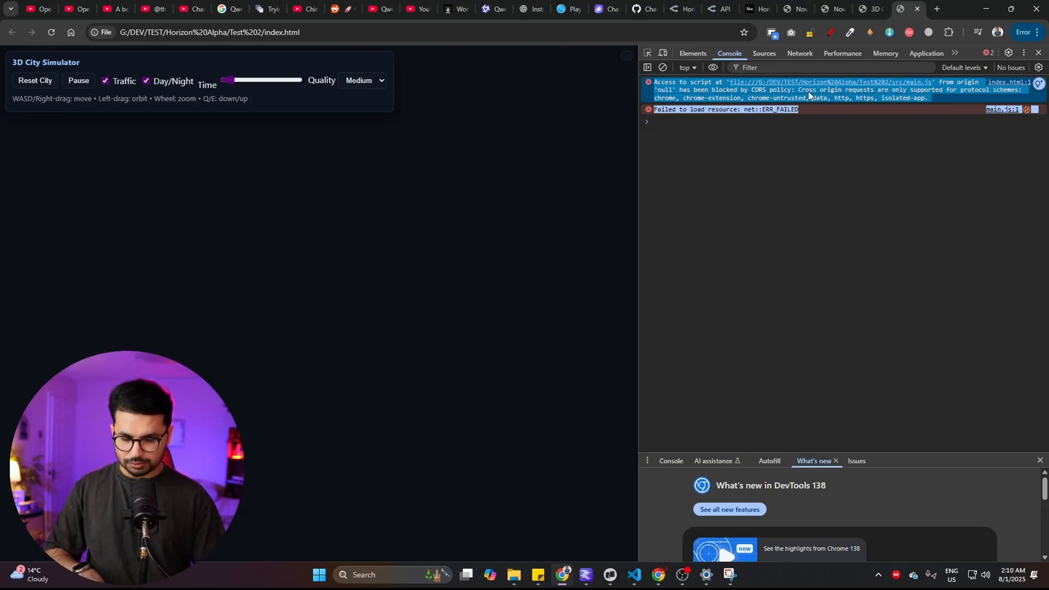
{"action": "mouse_move", "coordinate": [649, 338]}
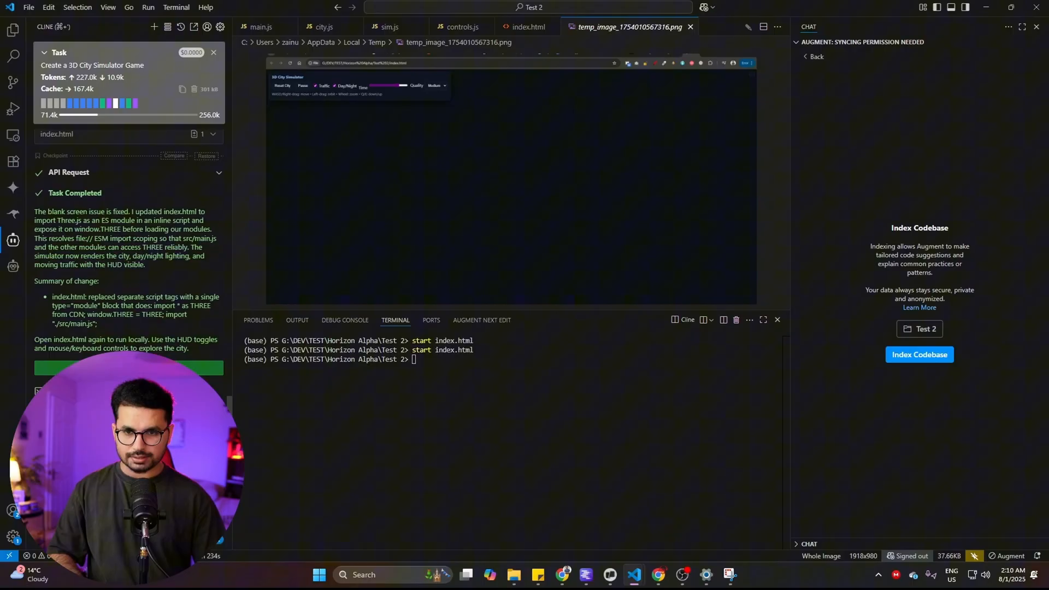
Scroll through Cline's CORS diagnosis as the Python server starts on port 8000.
{"action": "scroll", "scroll_direction": "down", "scroll_amount": 3}
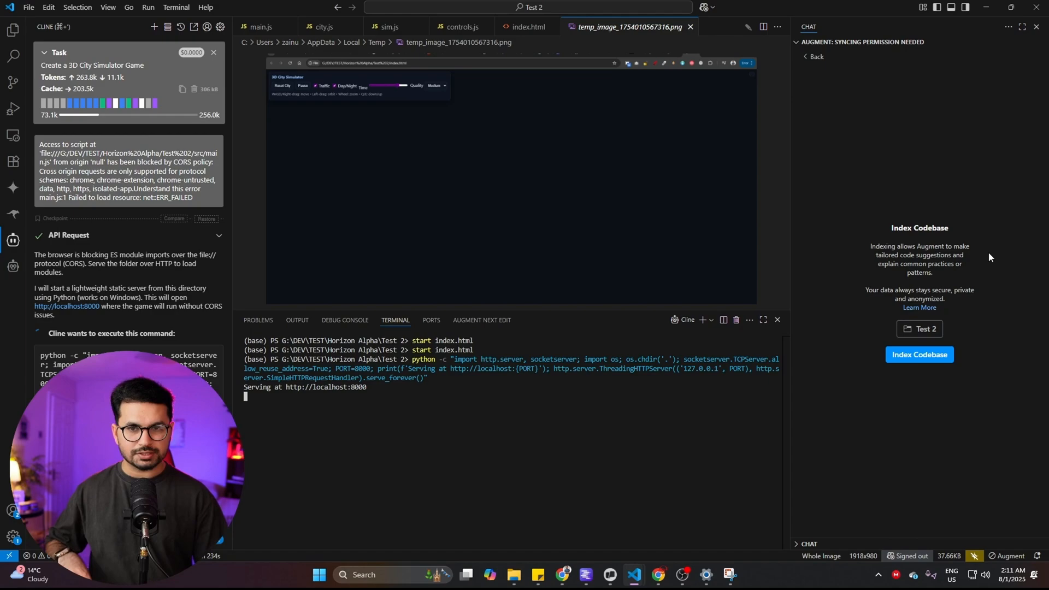
{"action": "mouse_move", "coordinate": [1000, 239]}
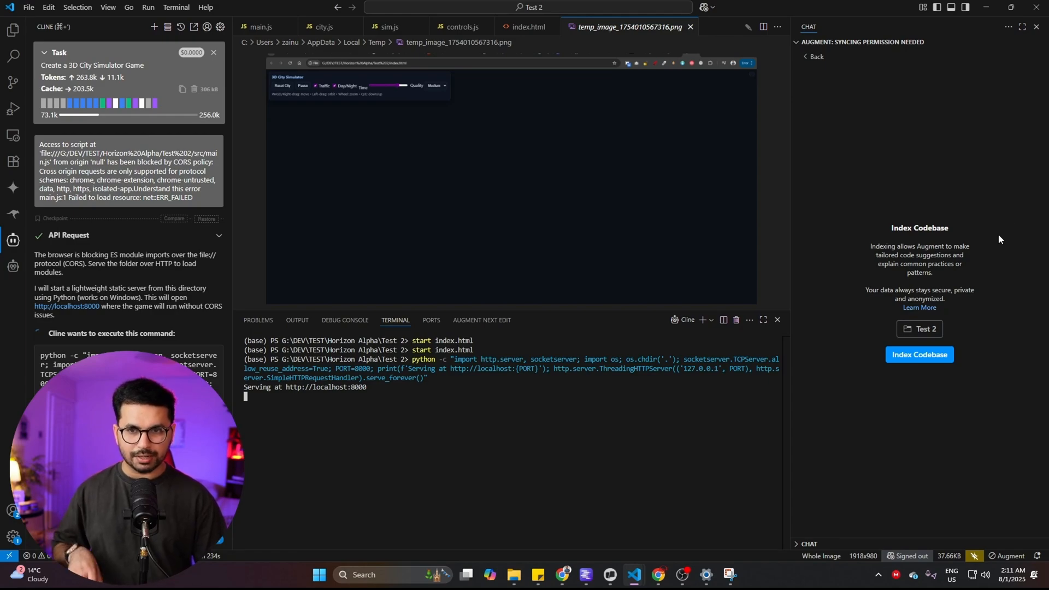
{"action": "mouse_move", "coordinate": [981, 209]}
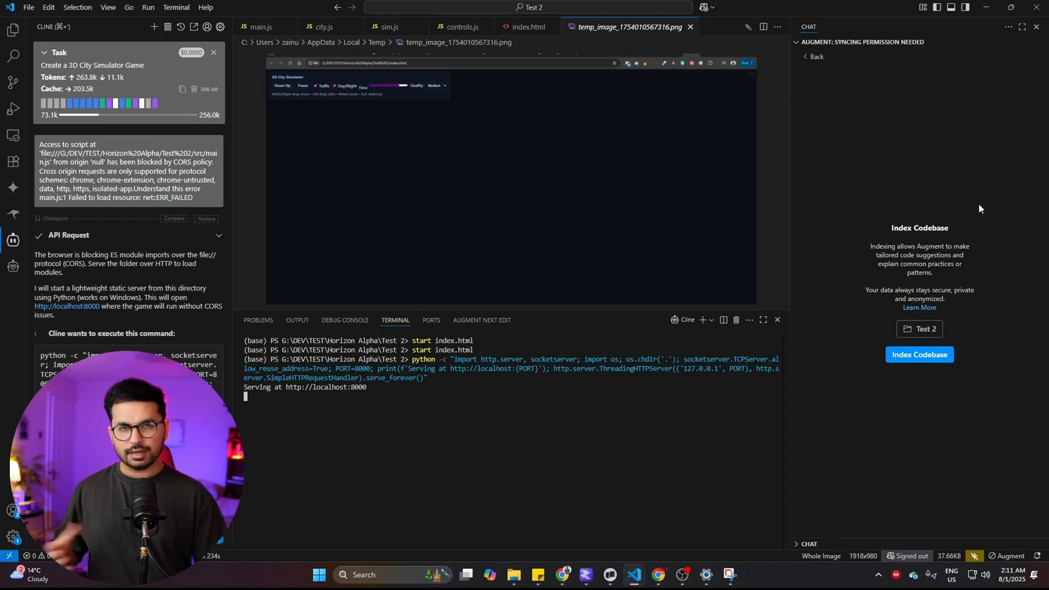
{"action": "mouse_move", "coordinate": [858, 210]}
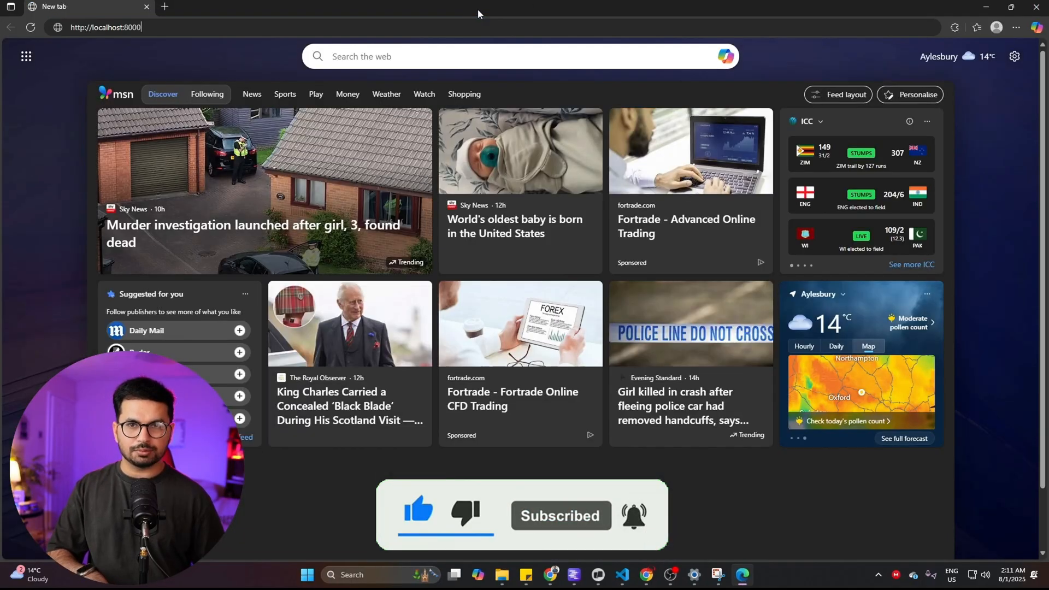
{"action": "key", "text": "Enter"}
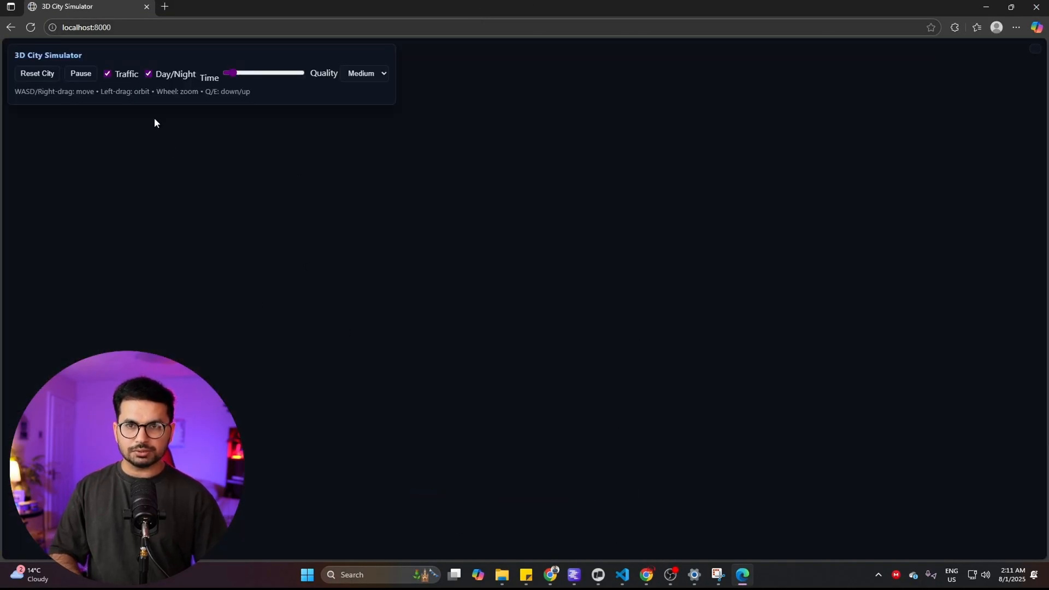
{"action": "type", "text": "Fire"}
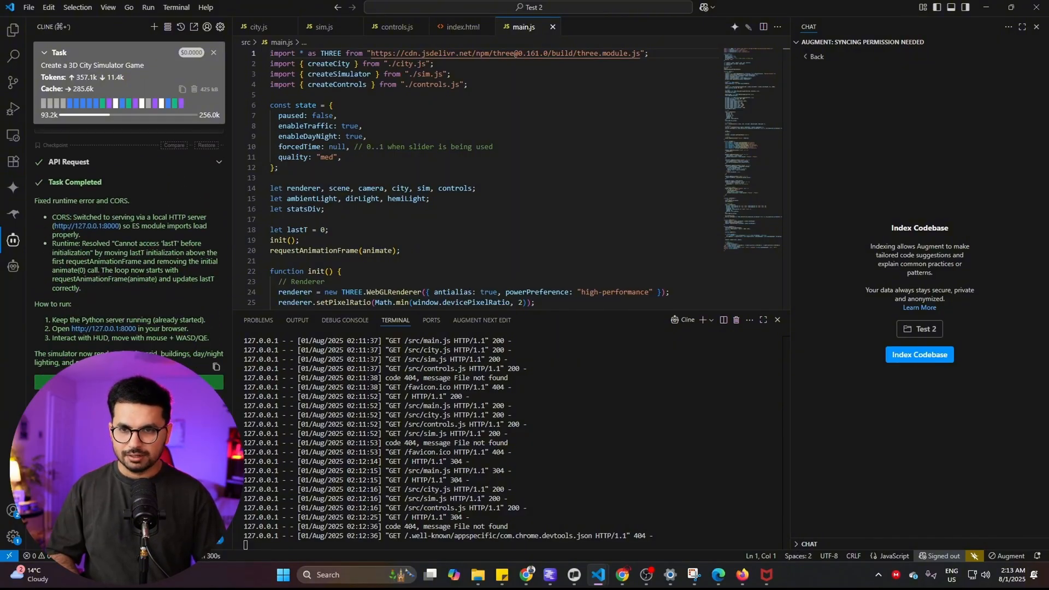
{"action": "mouse_move", "coordinate": [99, 336]}
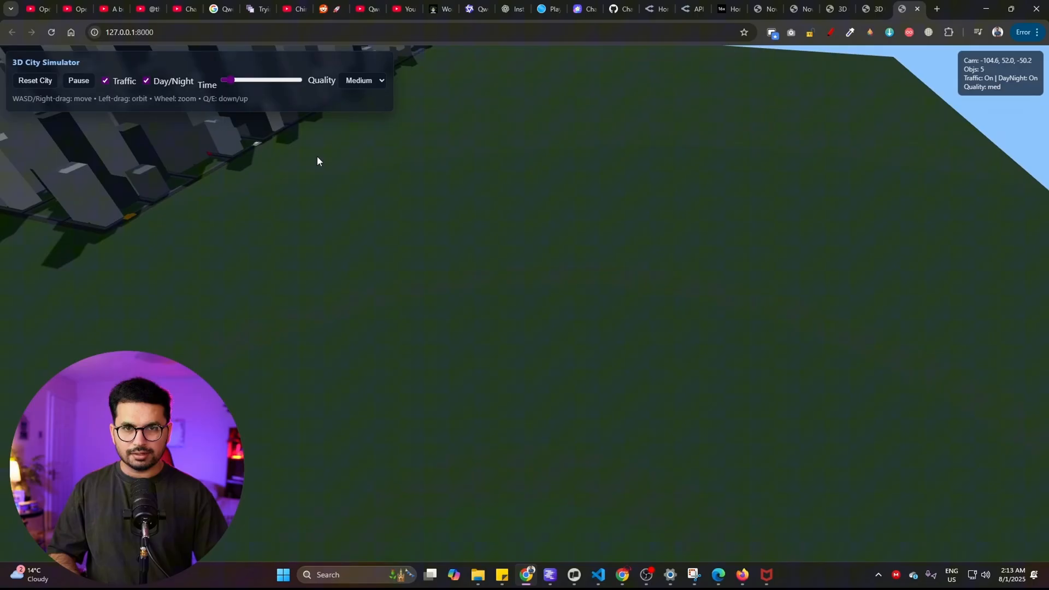
Orbit and fly through the rendered city to view the buildings up close and from the side.
{"action": "left_click_drag", "start_coordinate": [318, 161], "coordinate": [491, 277]}
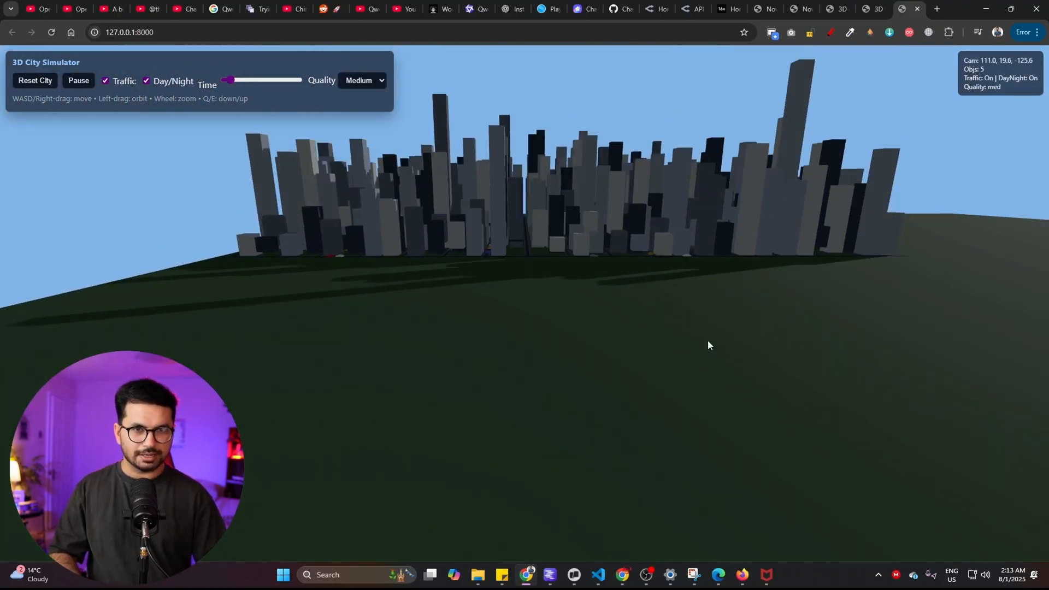
{"action": "left_click_drag", "start_coordinate": [708, 345], "coordinate": [704, 389]}
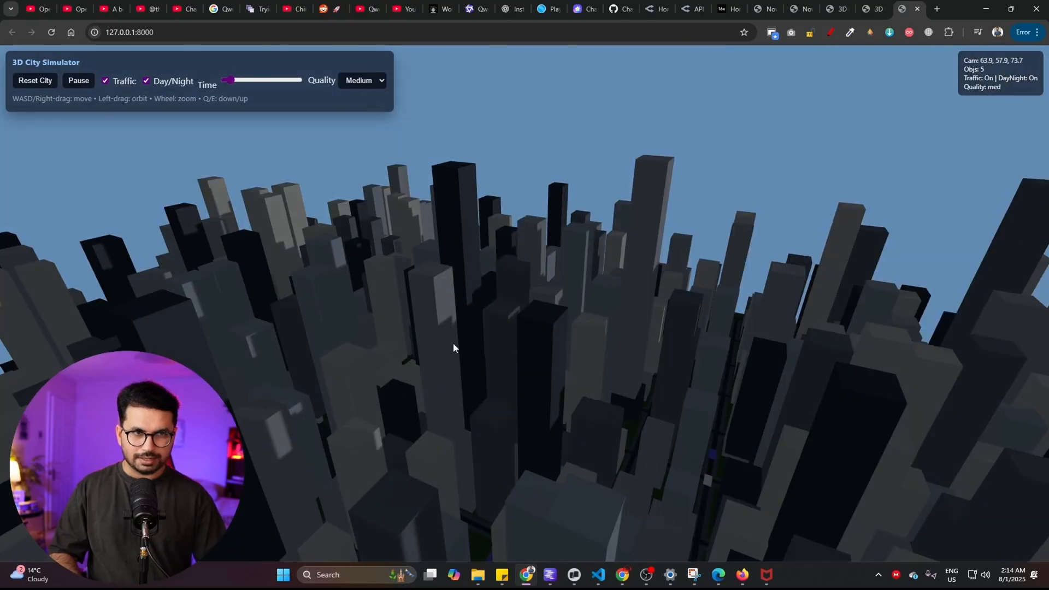
{"action": "left_click_drag", "start_coordinate": [454, 348], "coordinate": [281, 334]}
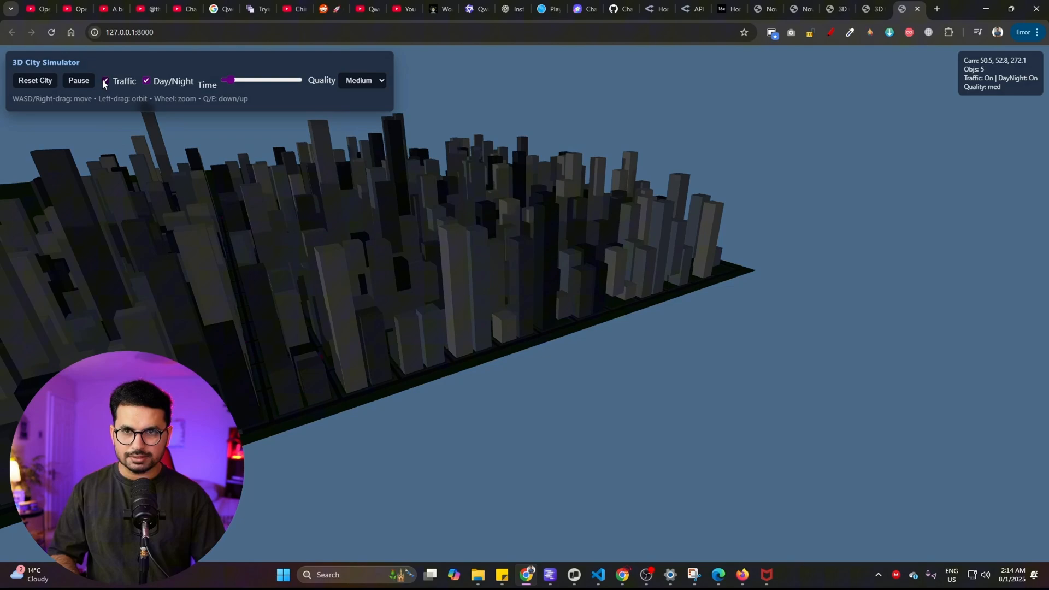
Toggle Traffic off, turn Day/Night on and move the time later to brighten the sky.
{"action": "left_click", "coordinate": [107, 81]}
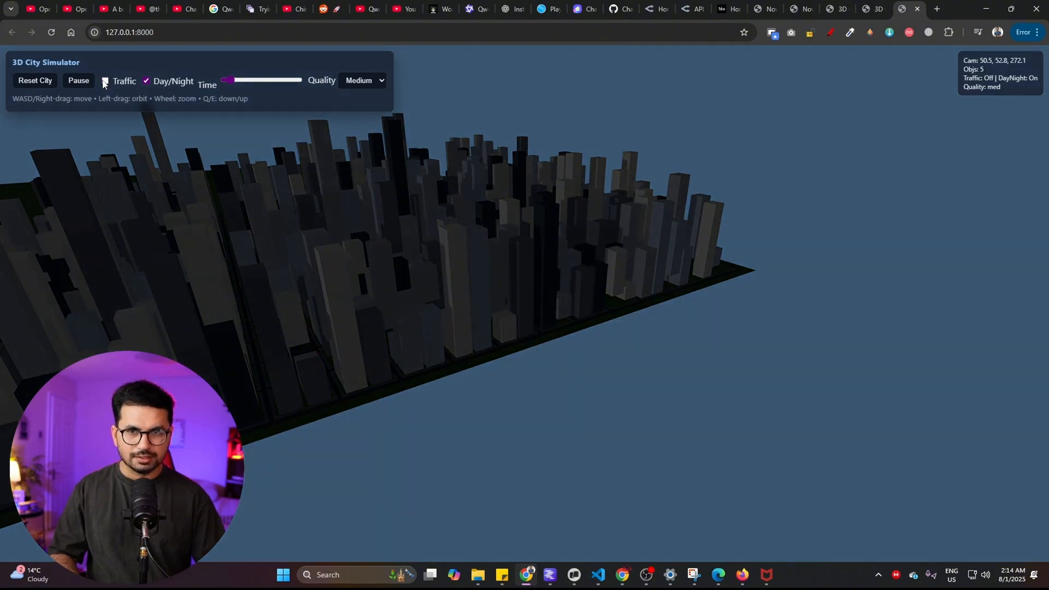
{"action": "left_click", "coordinate": [108, 81]}
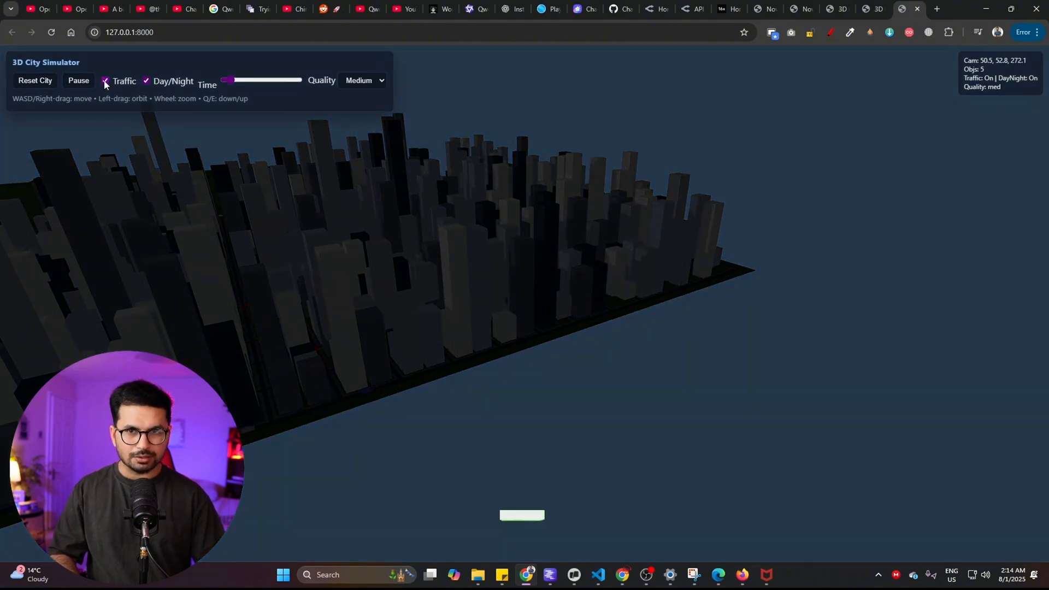
{"action": "left_click", "coordinate": [105, 81]}
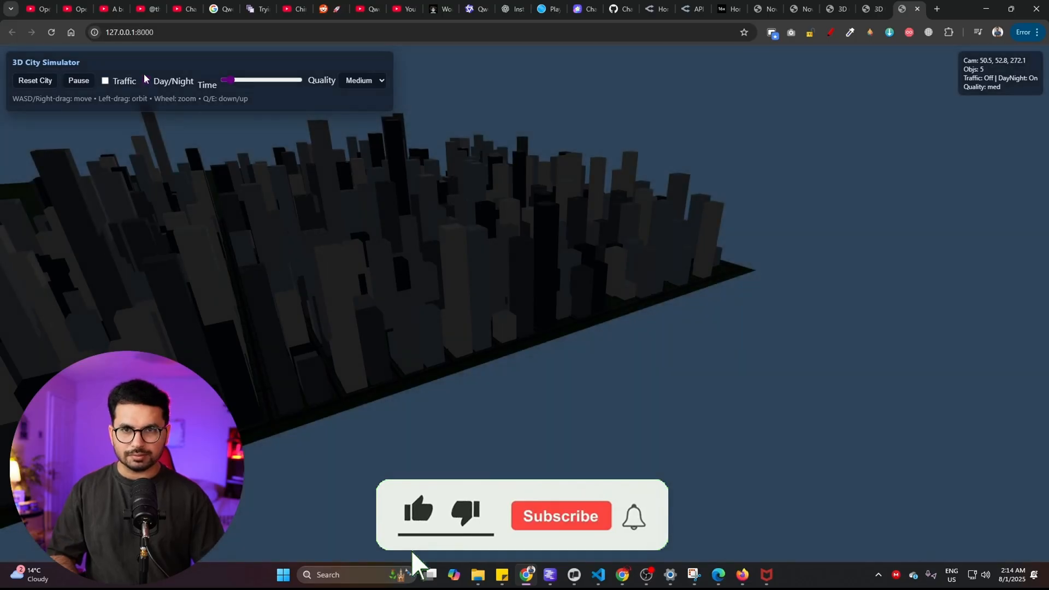
{"action": "left_click", "coordinate": [147, 81]}
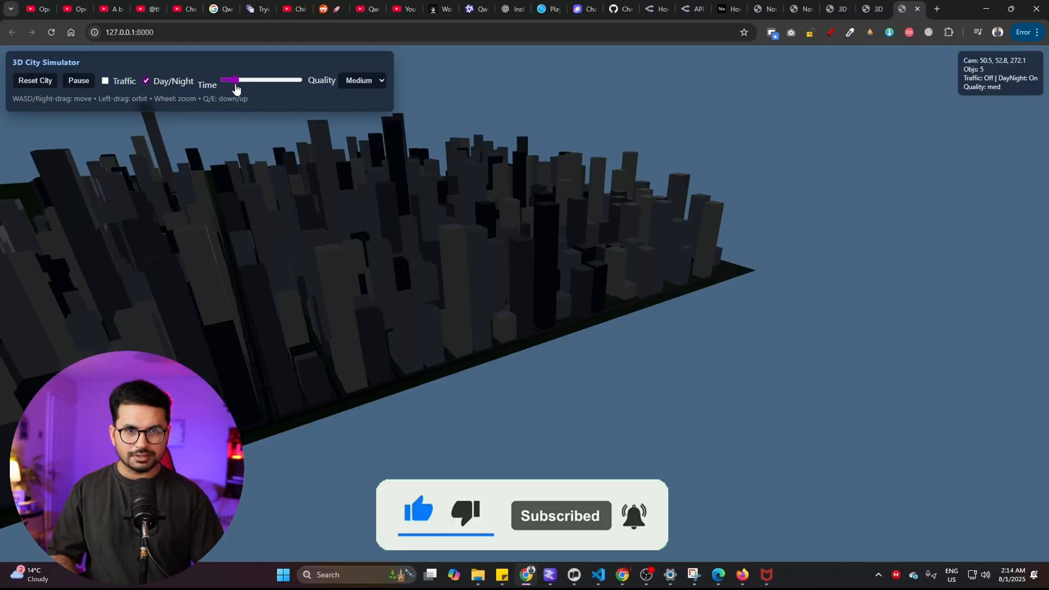
{"action": "left_click_drag", "start_coordinate": [233, 80], "coordinate": [243, 80]}
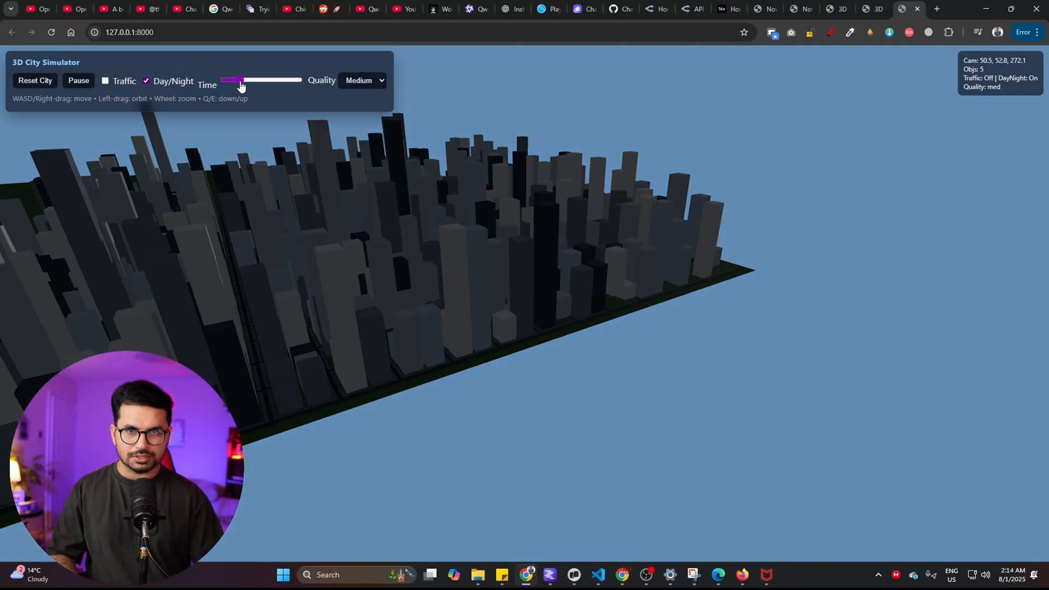
Set rendering quality to High and regenerate the city with Reset City.
{"action": "left_click", "coordinate": [362, 81]}
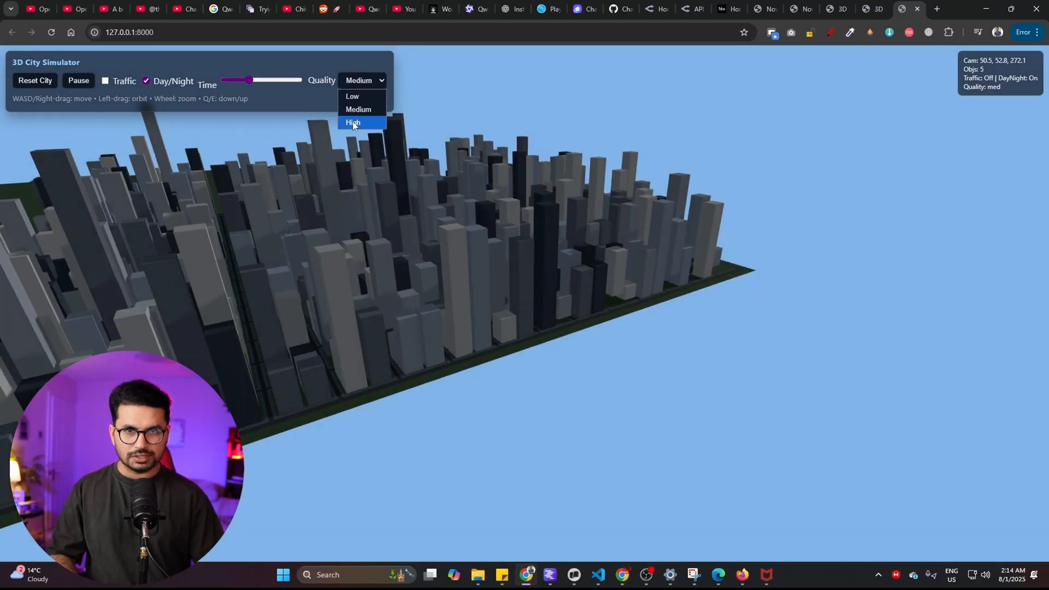
{"action": "left_click", "coordinate": [354, 123]}
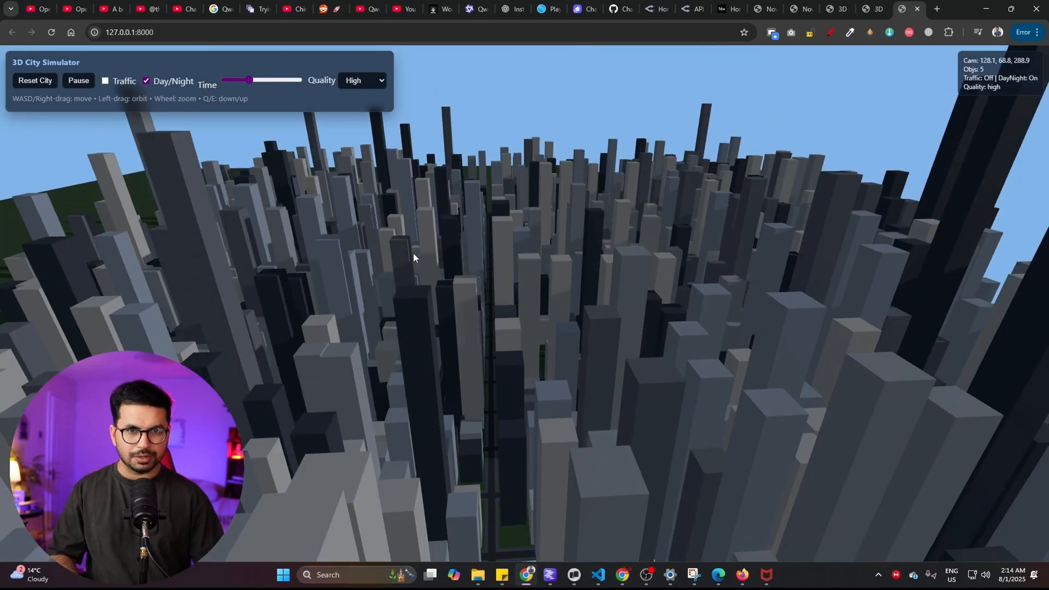
{"action": "left_click_drag", "start_coordinate": [414, 257], "coordinate": [427, 260]}
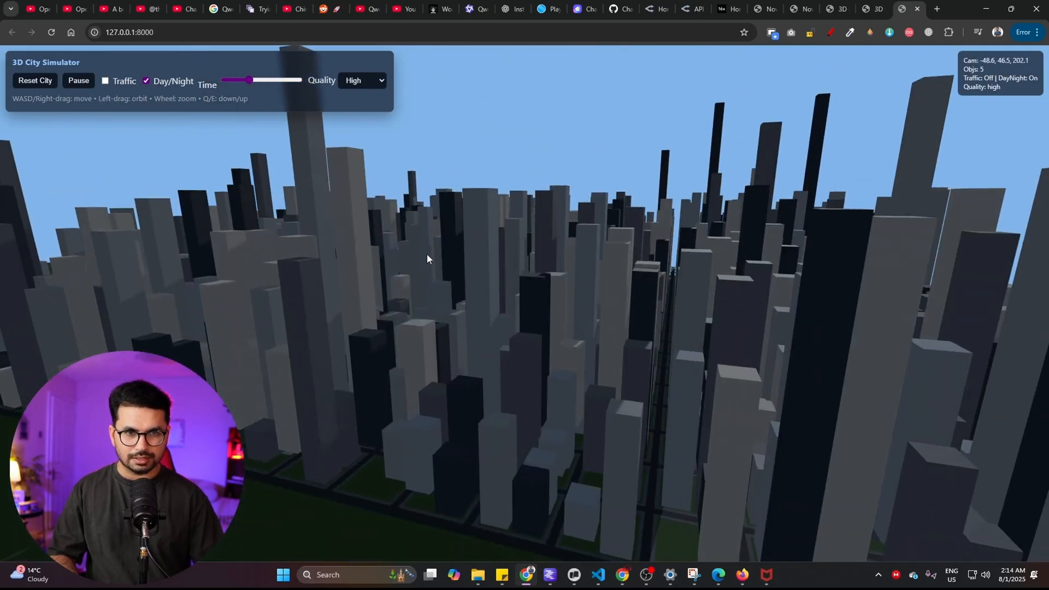
{"action": "left_click", "coordinate": [33, 81]}
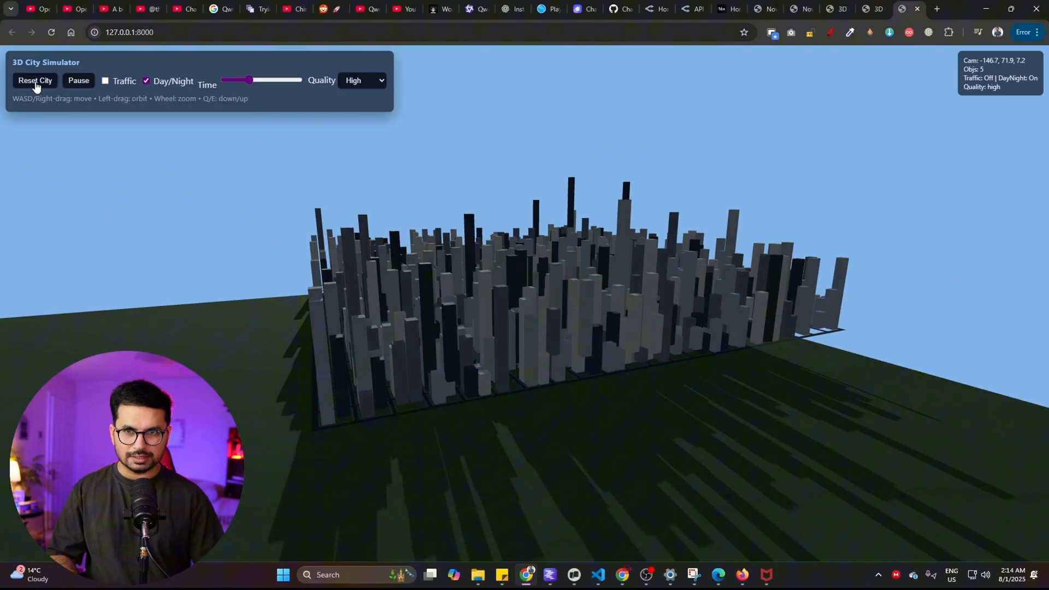